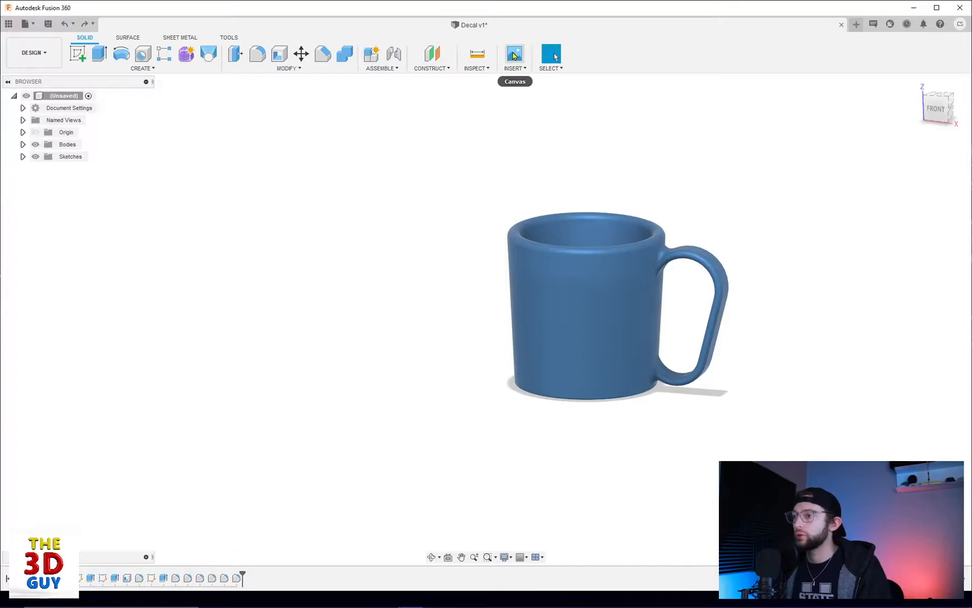
Step: Start a new image decal from the Insert menu
click(514, 56)
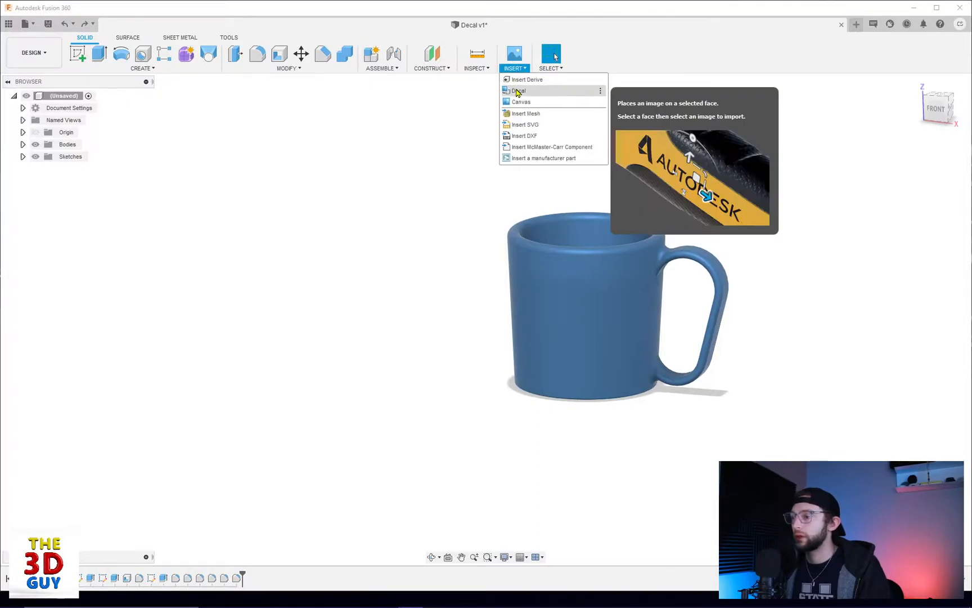
click(520, 90)
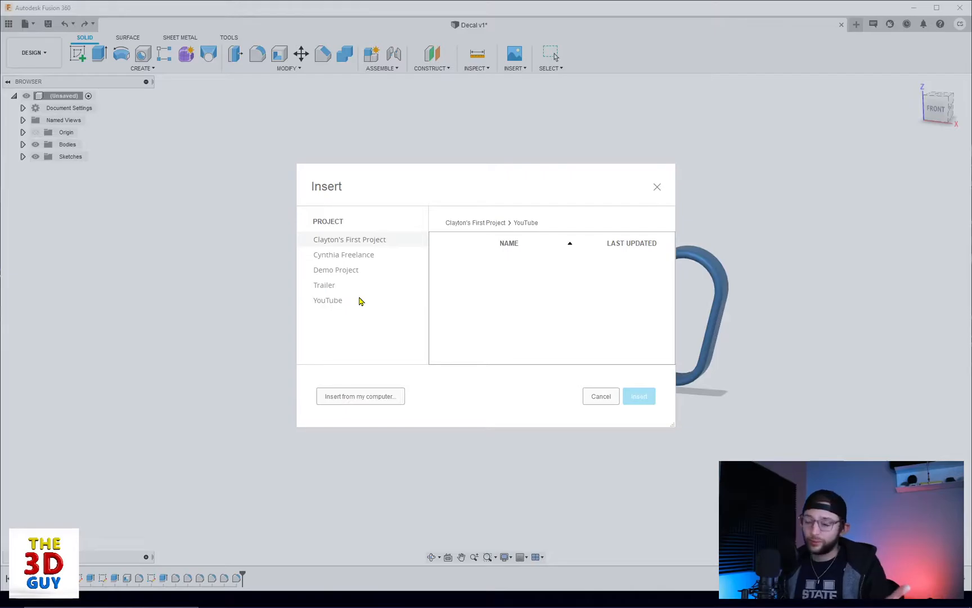
Step: Load The3DGuy-01.png from the computer as the decal image
click(599, 395)
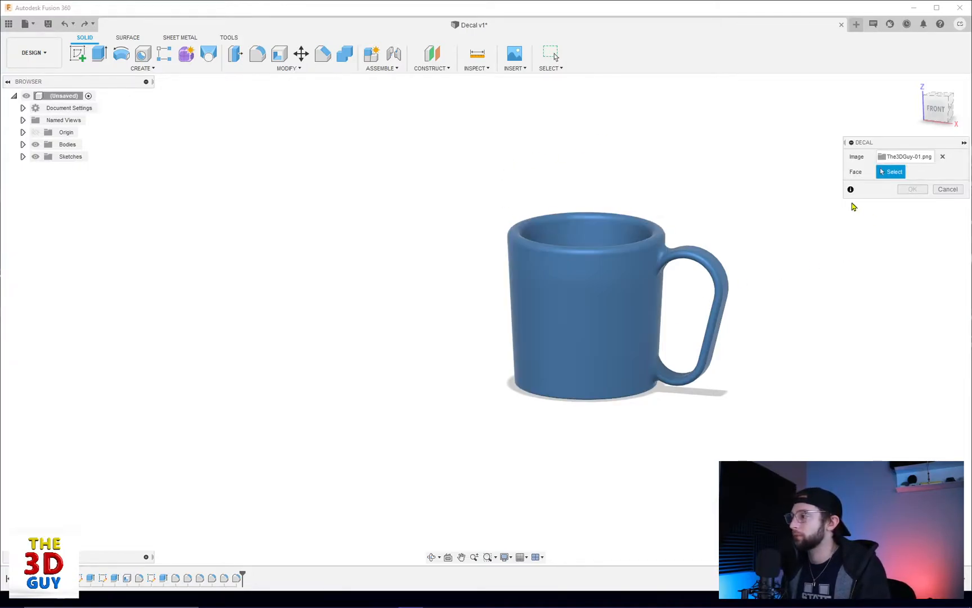
Step: Place the logo decal on the mug's front cylindrical face
click(580, 317)
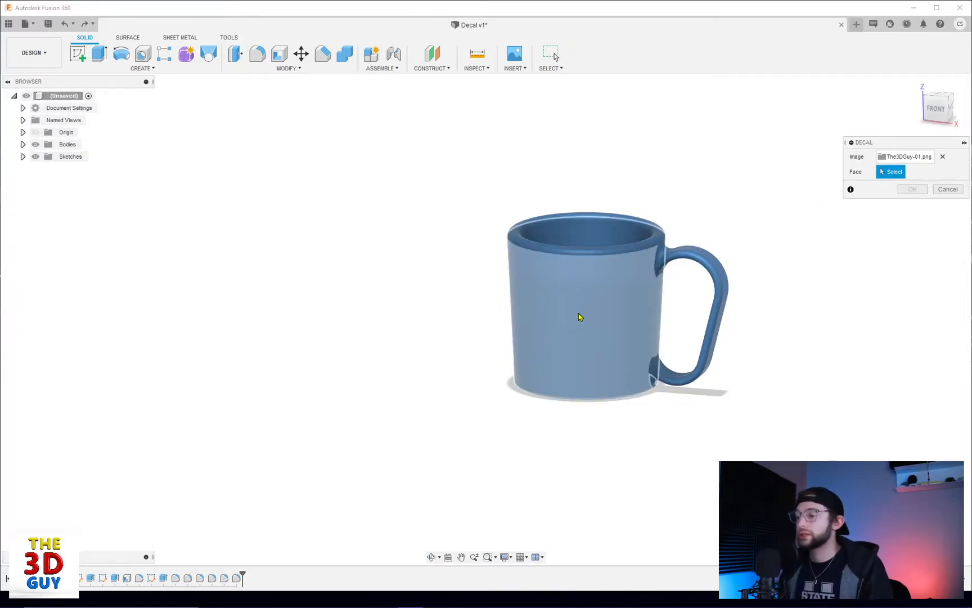
click(580, 316)
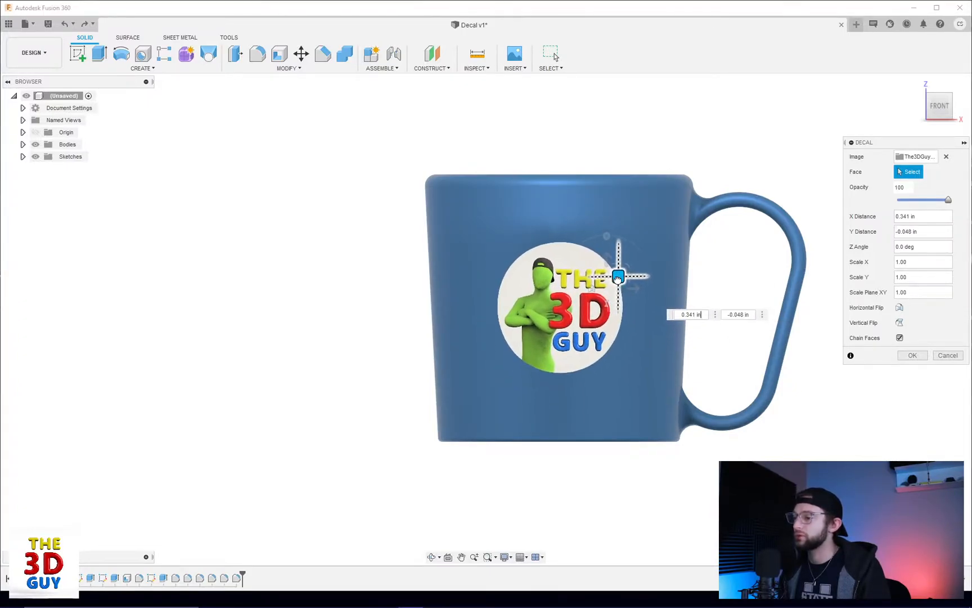
Step: Move the decal back so X and Y distances read 0.00 in
drag(618, 277, 612, 273)
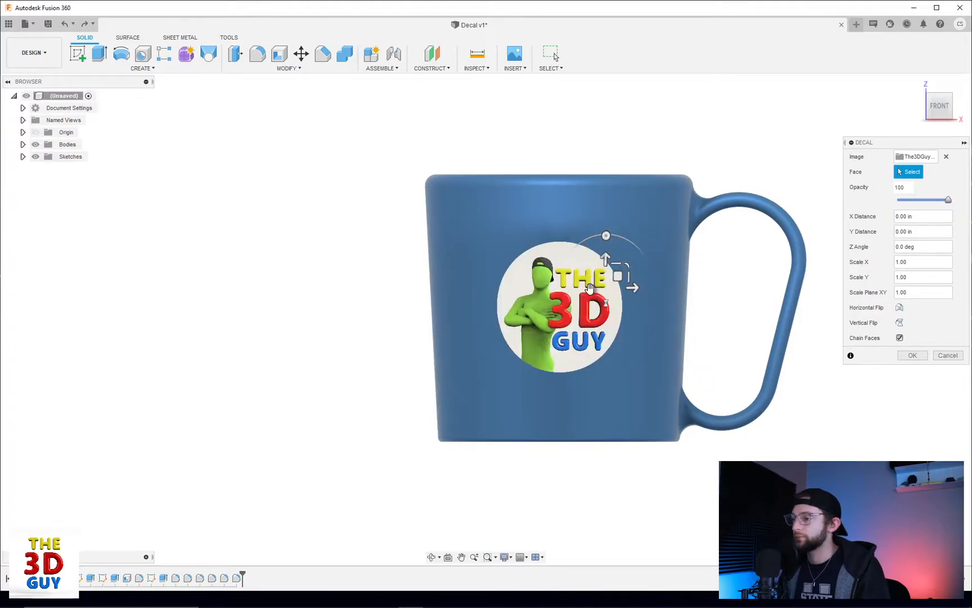
drag(639, 287, 630, 277)
text(1)
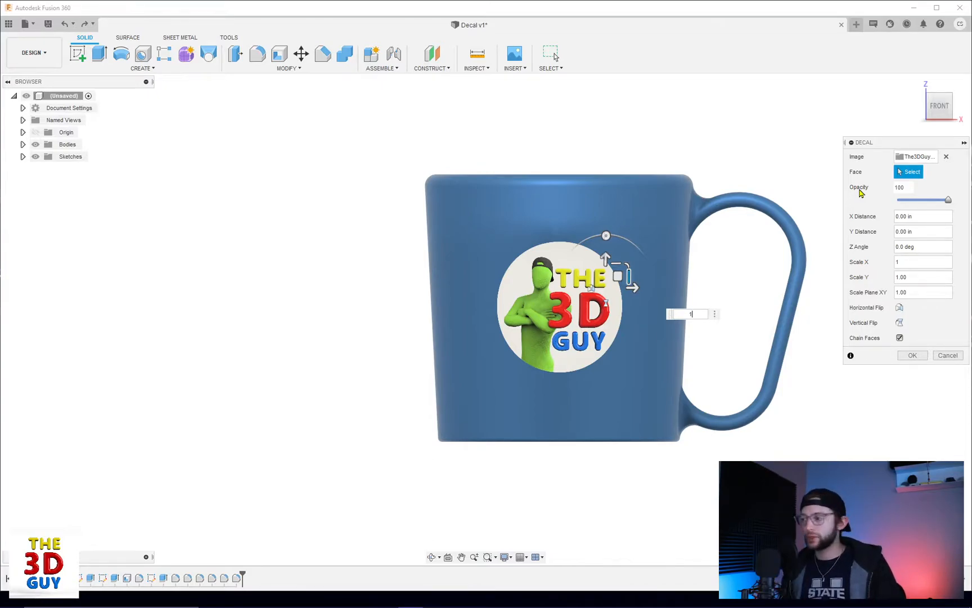
Step: Try lowering opacity, return it to 100, and scale the decal to 0.75
drag(948, 200, 912, 200)
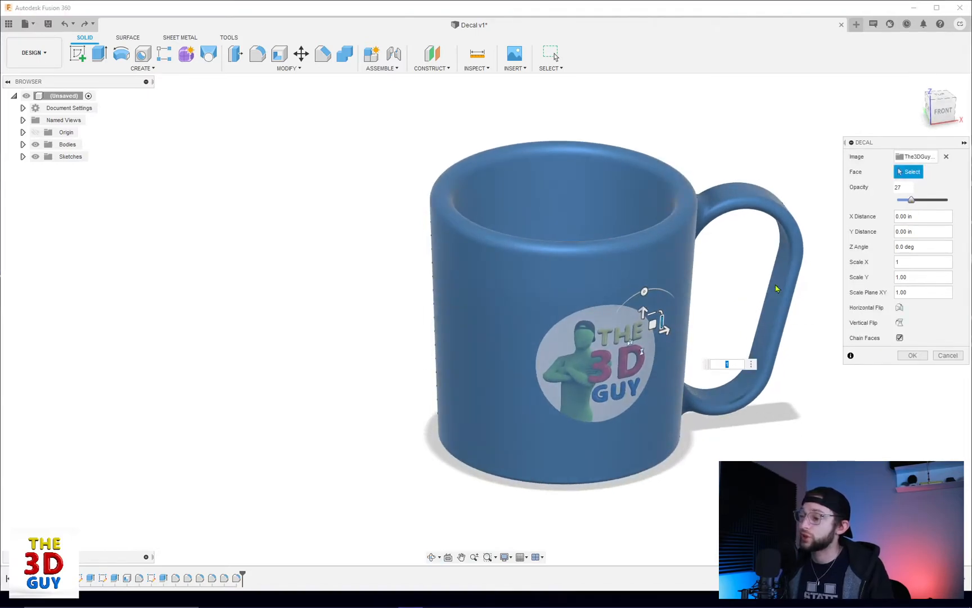
drag(912, 199, 943, 199)
text(0.75)
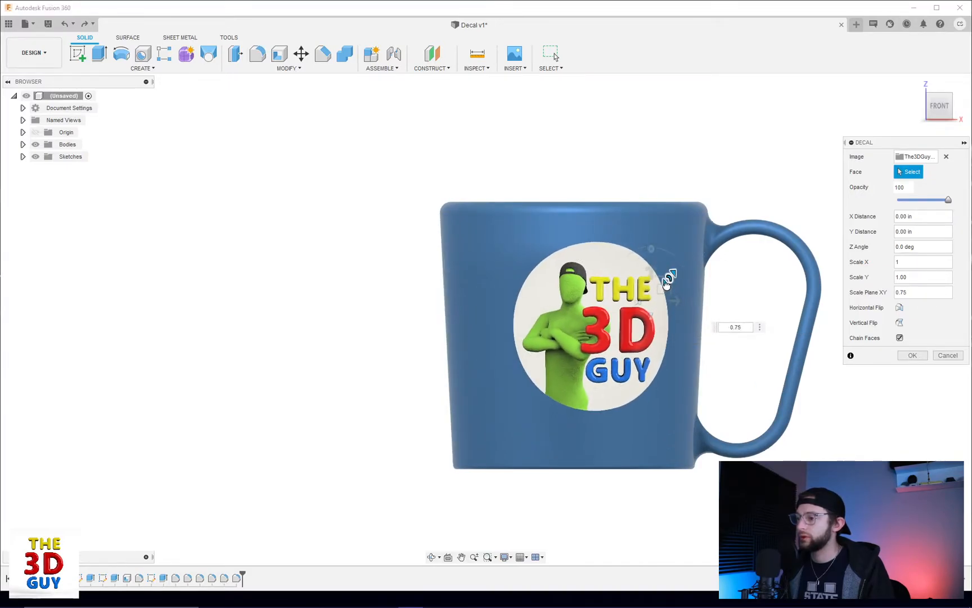
Step: Shift the decal to about -0.25 in horizontally and -0.10 in vertically
drag(668, 278, 650, 295)
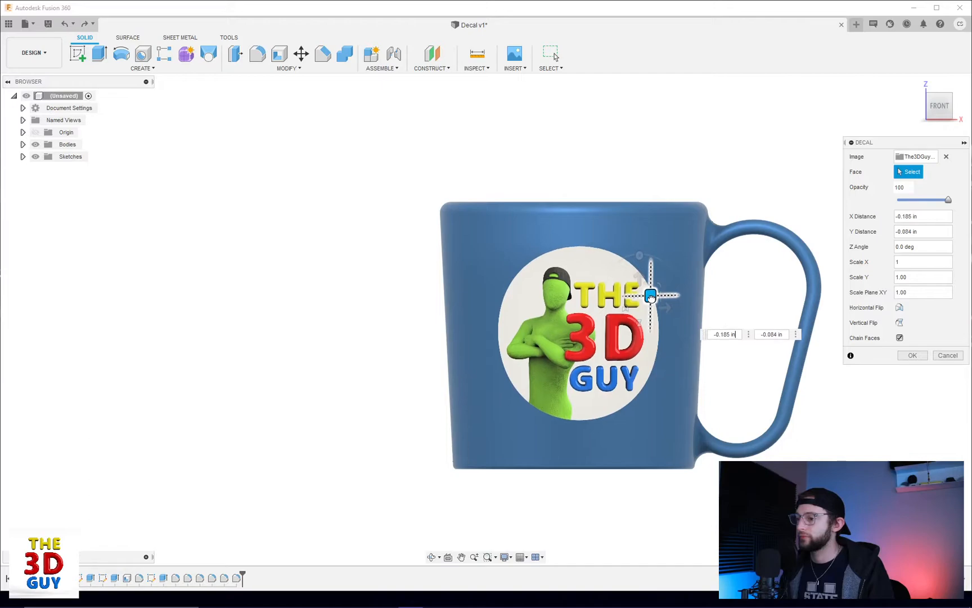
drag(650, 296, 645, 298)
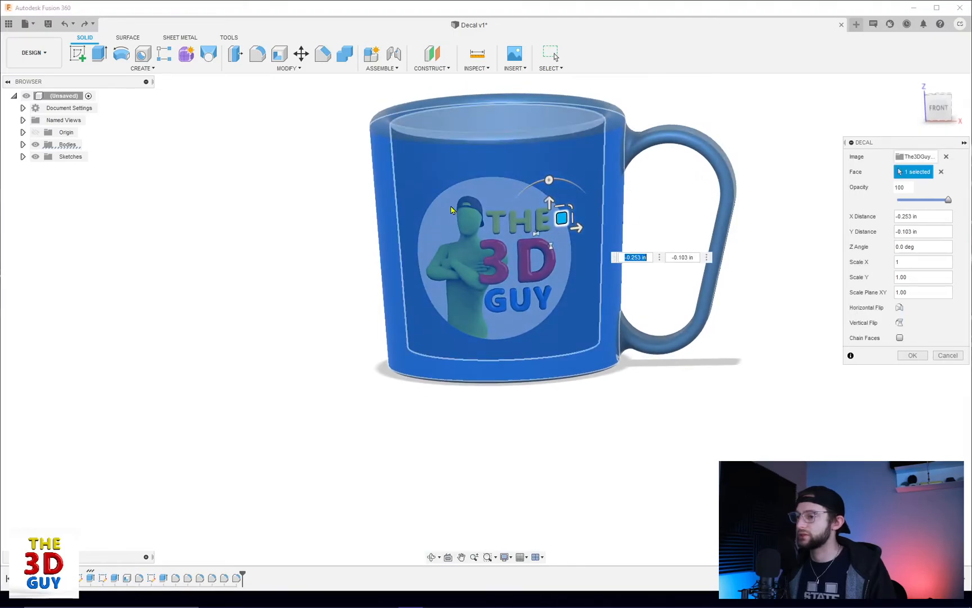
Step: Commit the decal to the mug and close the Decal v1.jpg preview
click(912, 355)
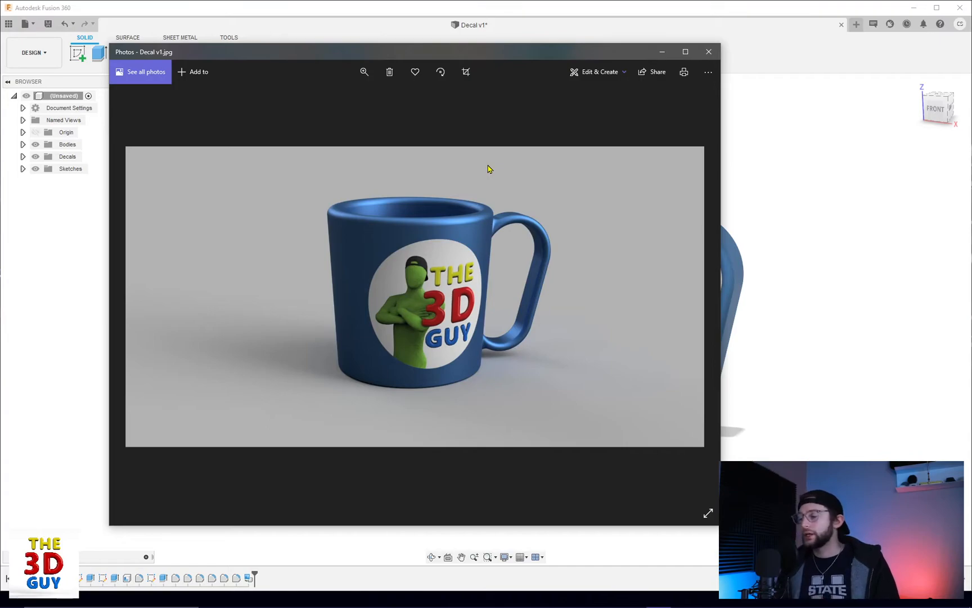
mouse_move(466, 248)
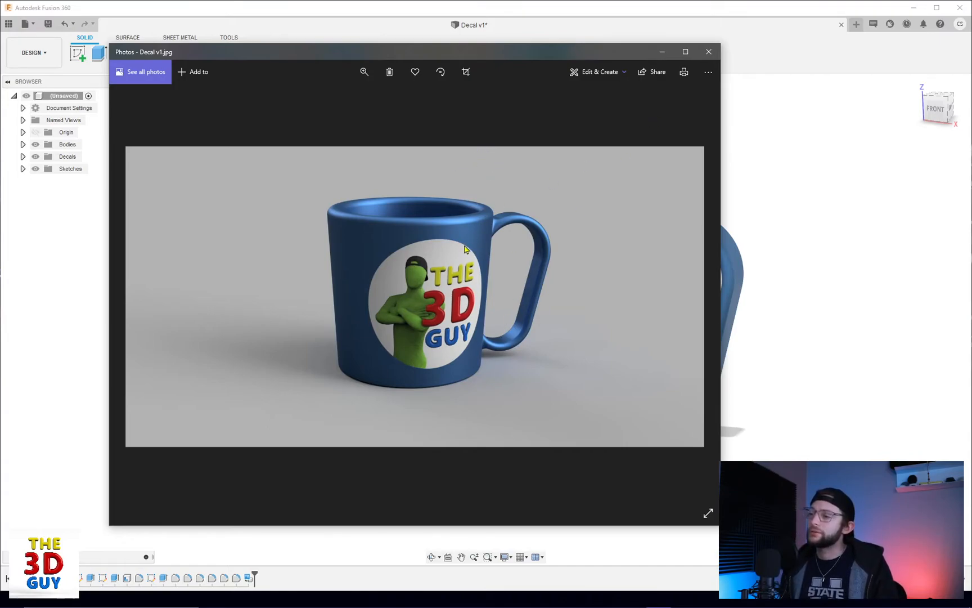
mouse_move(718, 66)
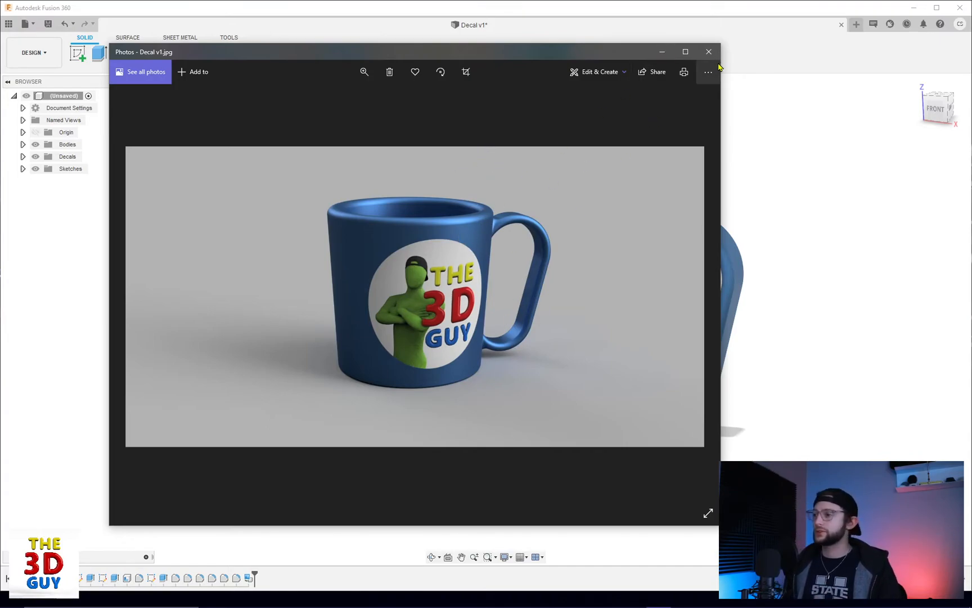
click(709, 51)
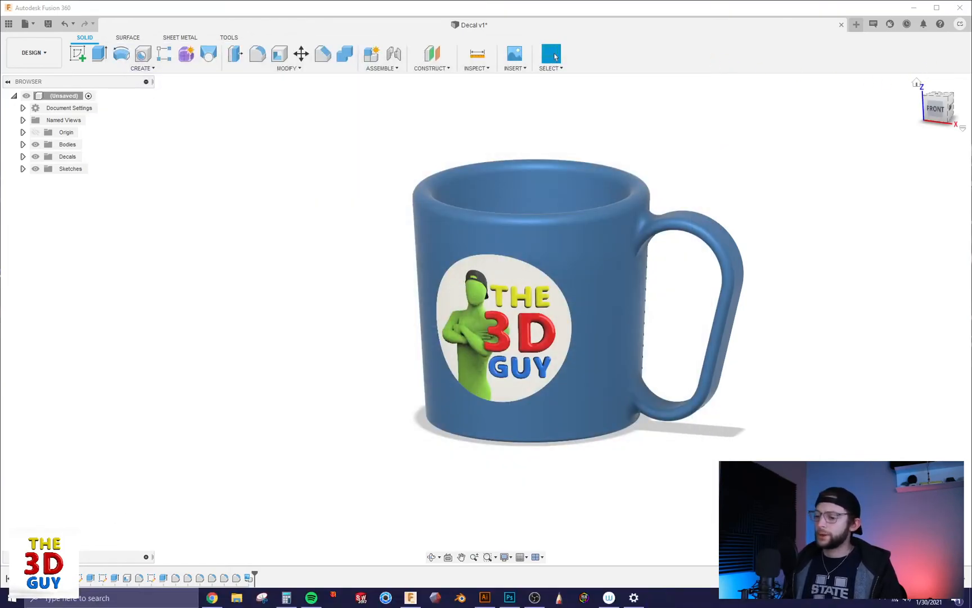